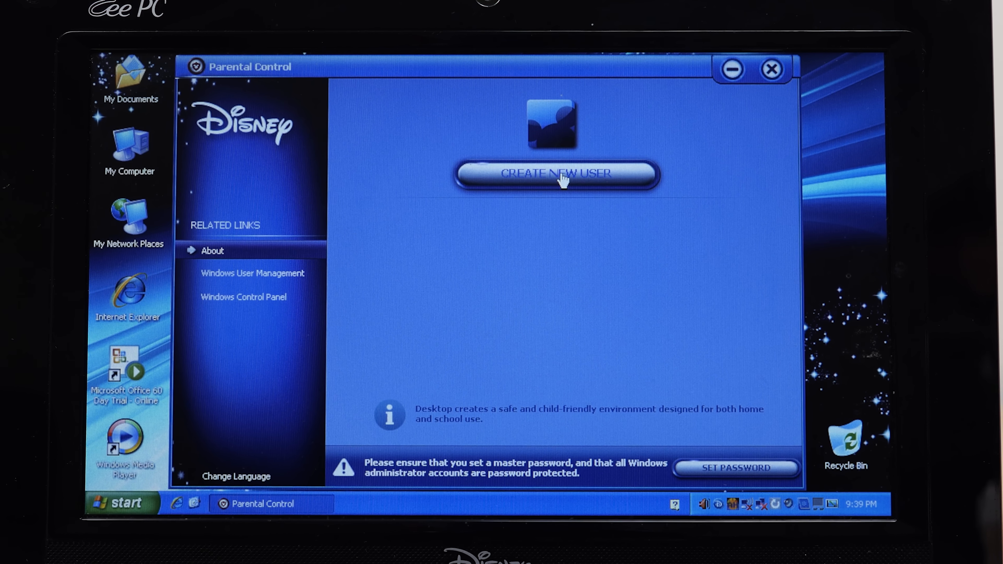
# Start creating a new user so the User Credentials form appears
pyautogui.click(556, 173)
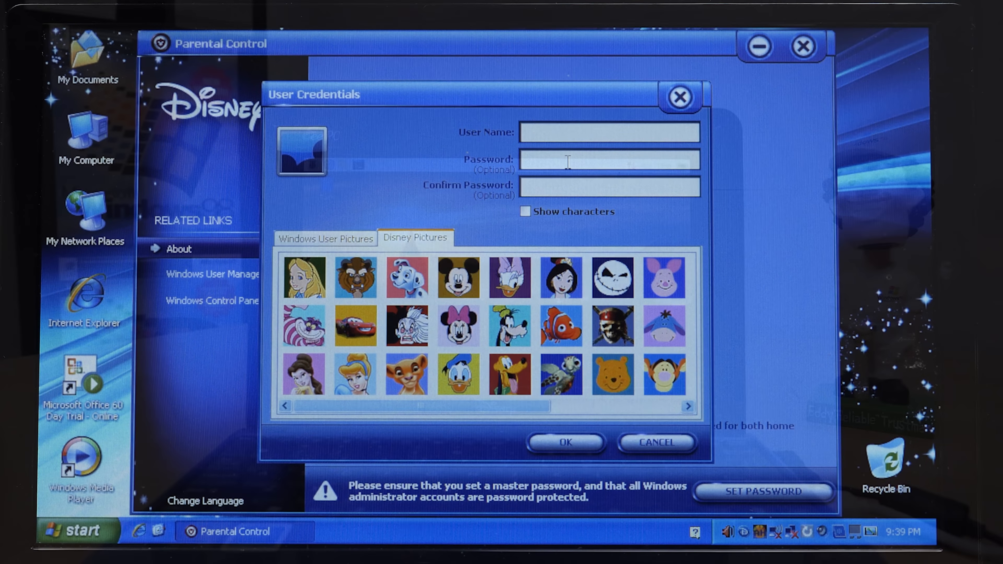